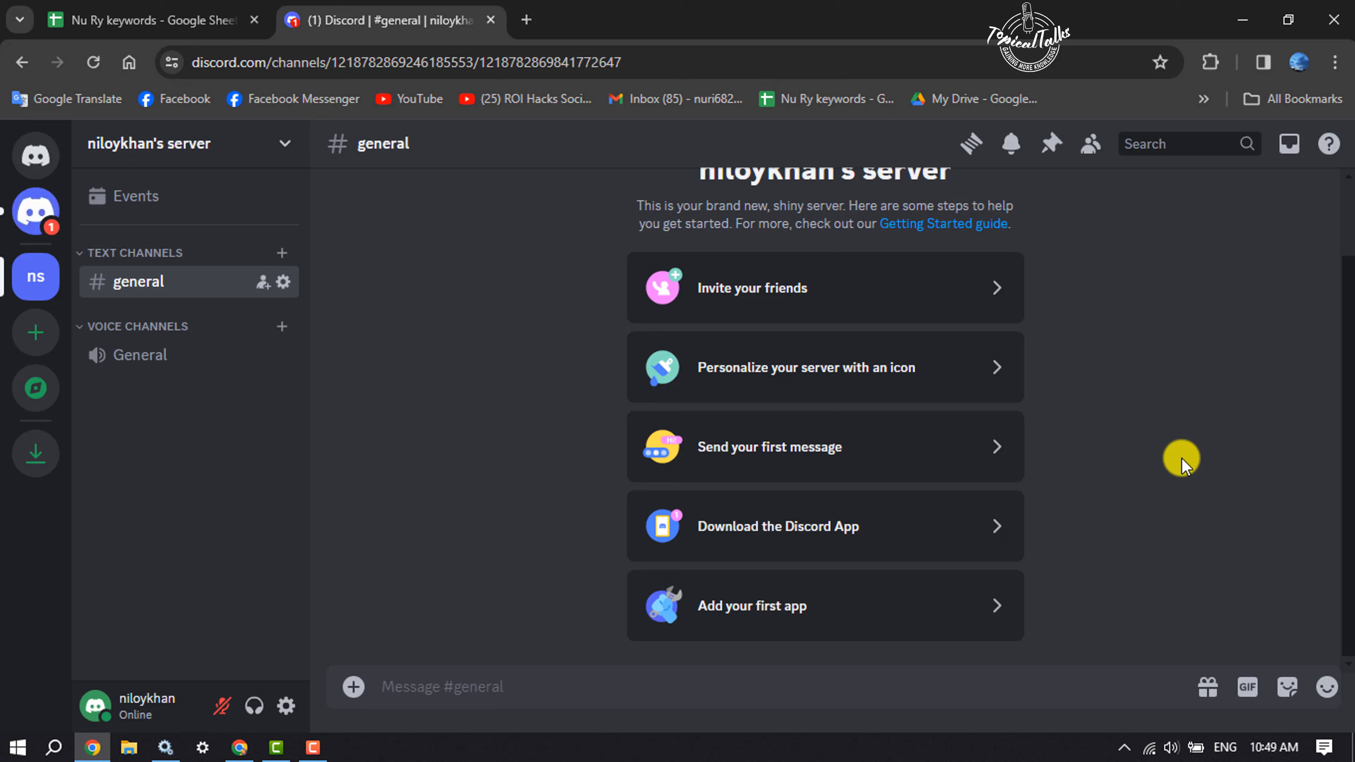
mouse_move(604, 302)
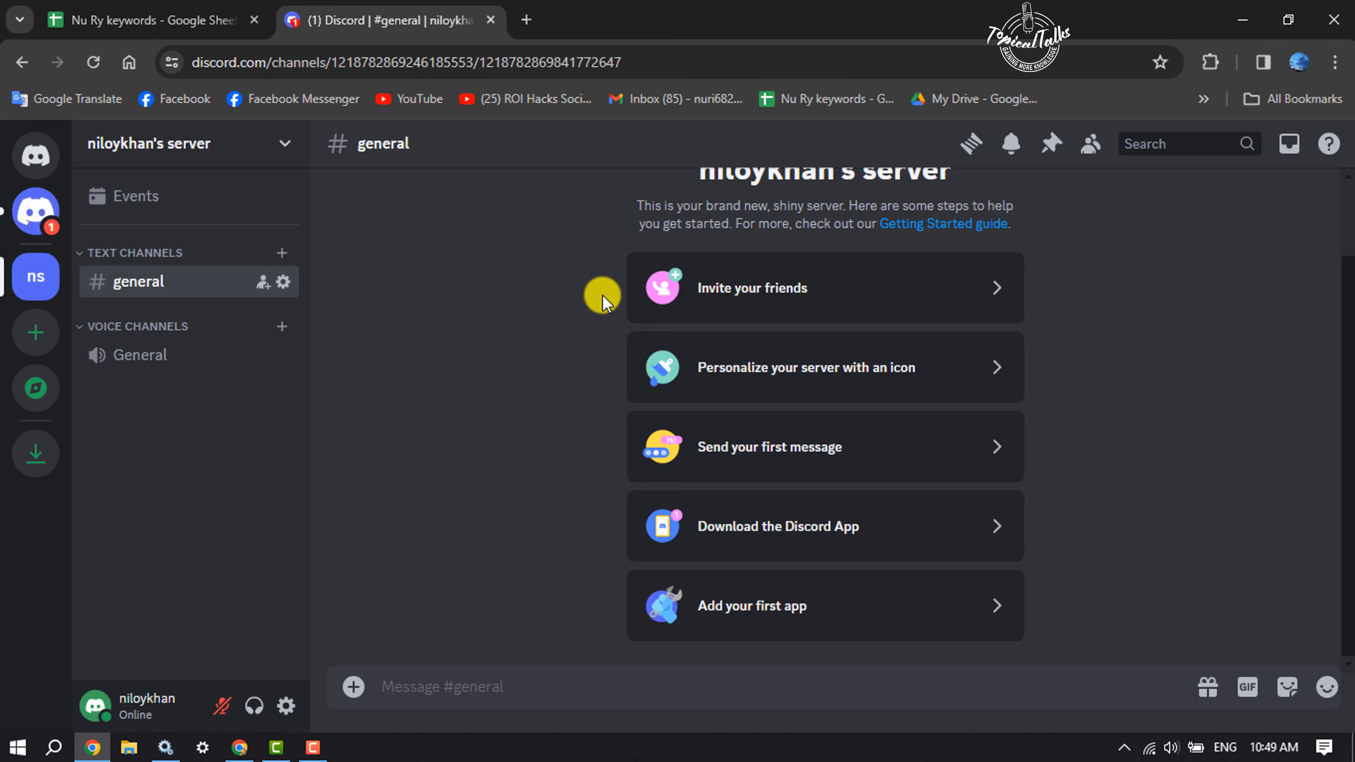
mouse_move(214, 155)
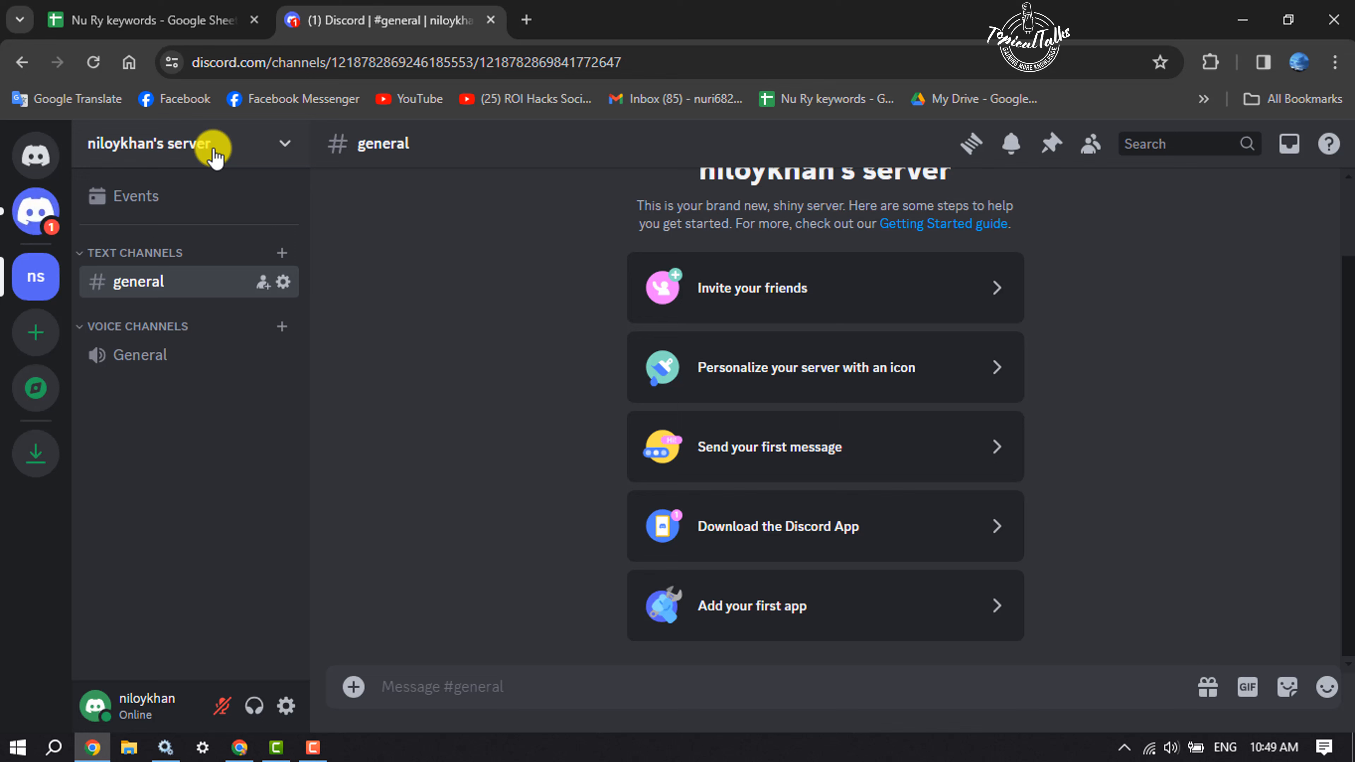
Go to Server Settings > Invites, showing the one active invite code with its expiry
left_click(181, 144)
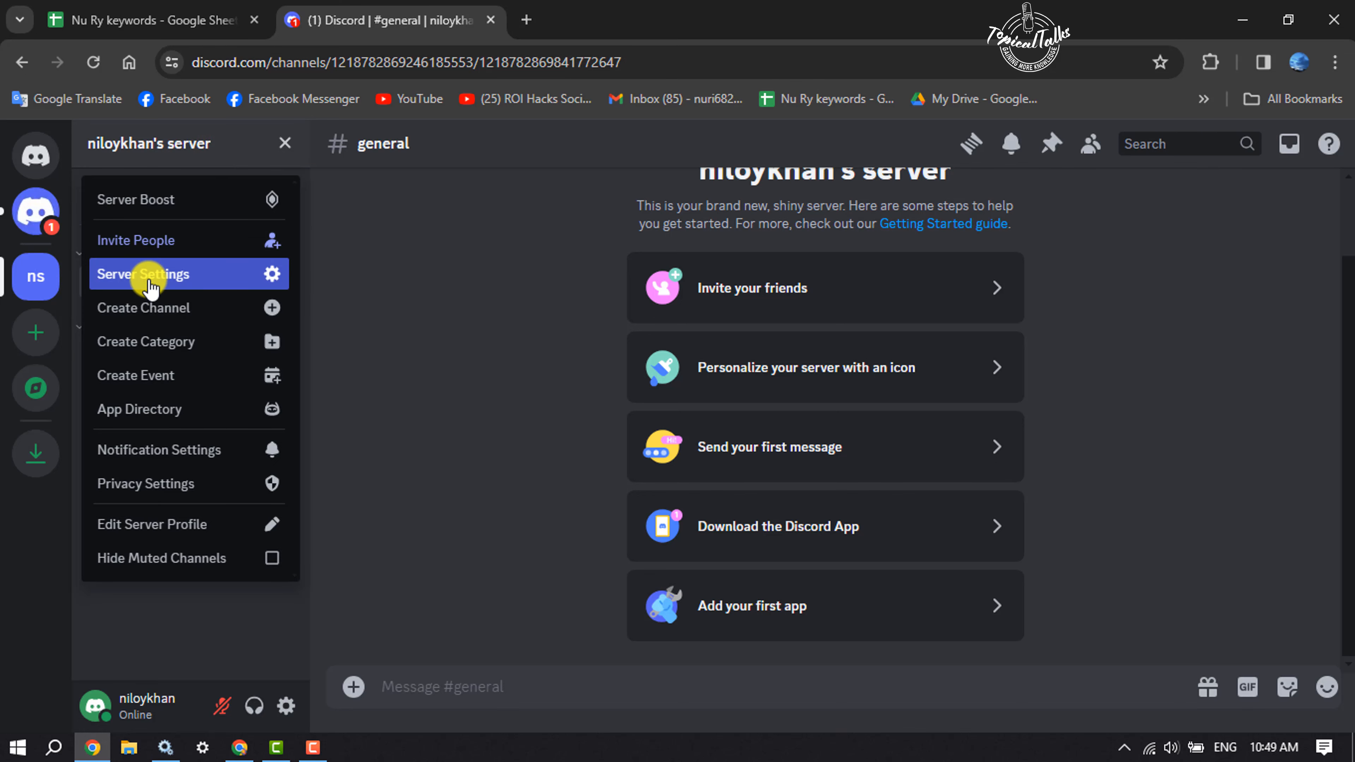
left_click(143, 274)
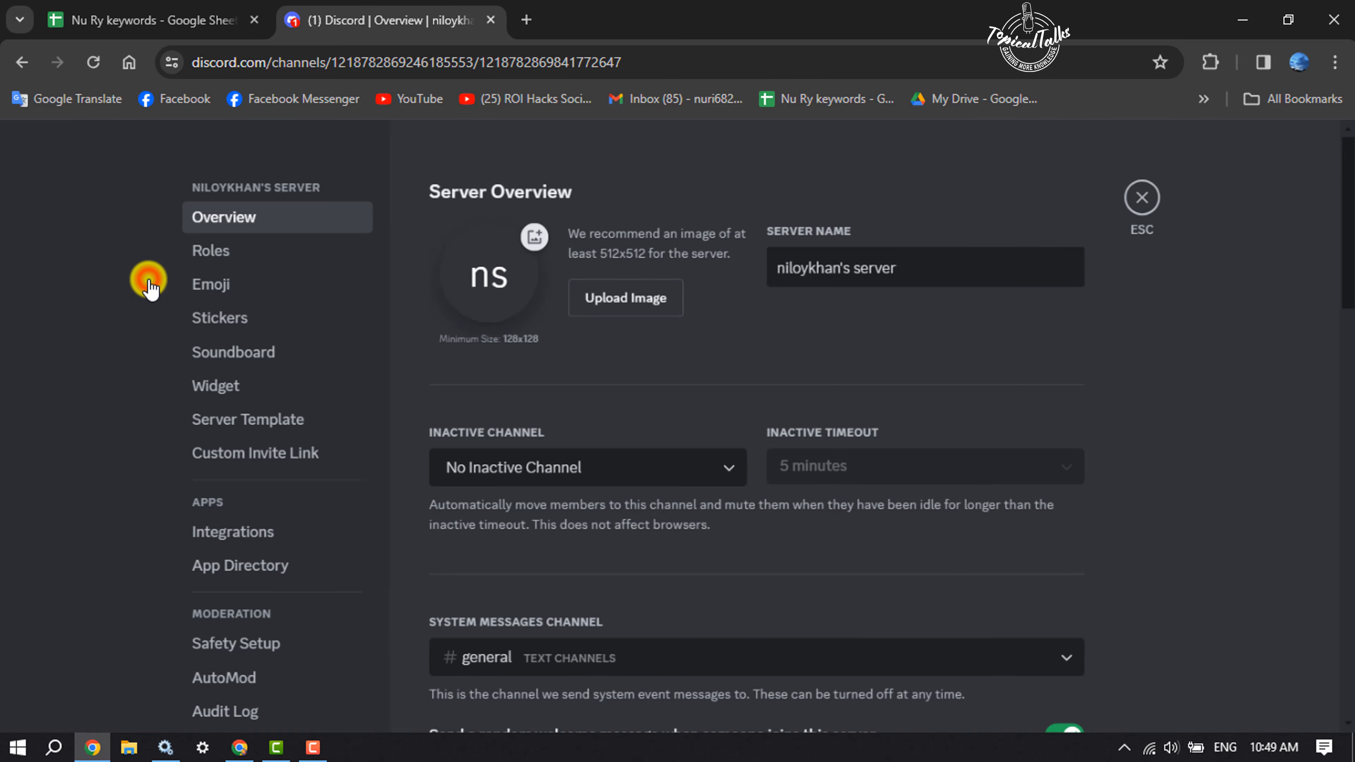
mouse_move(114, 308)
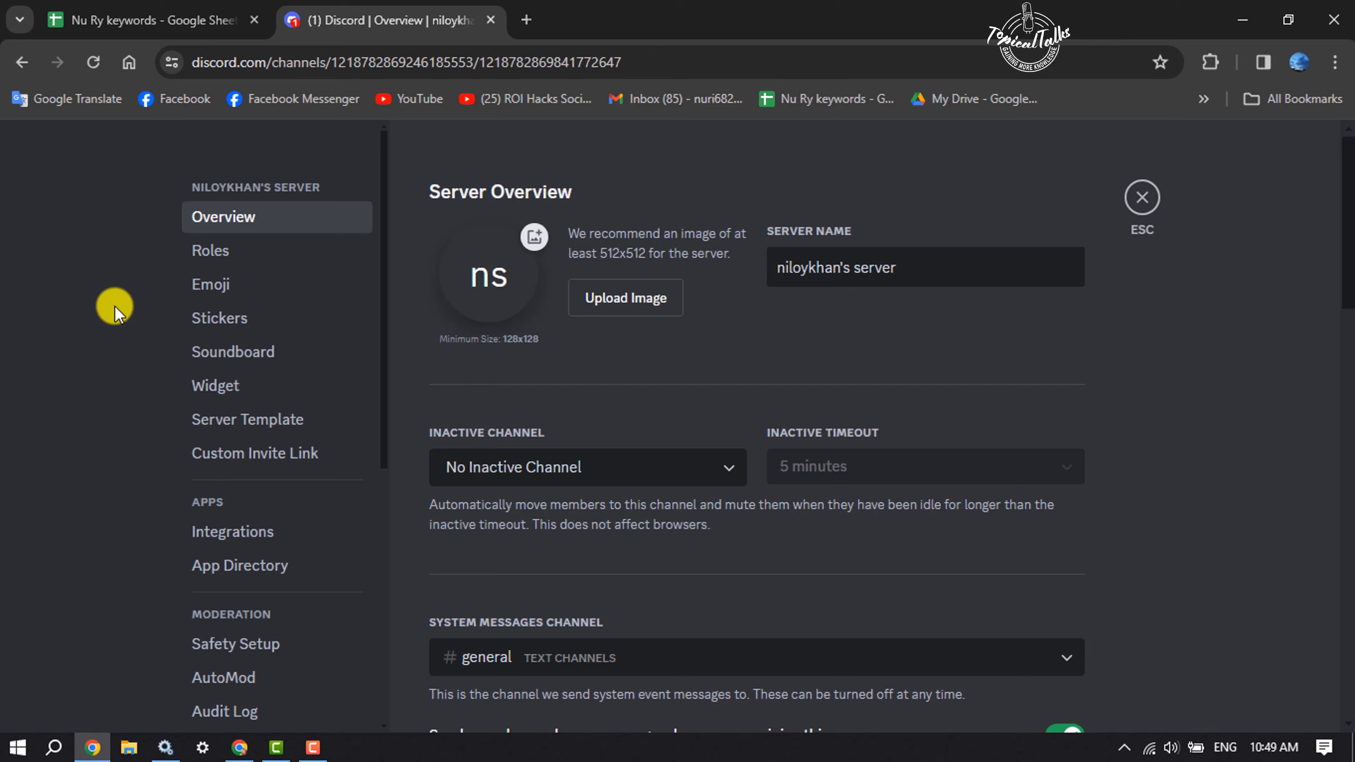
scroll("down", 3)
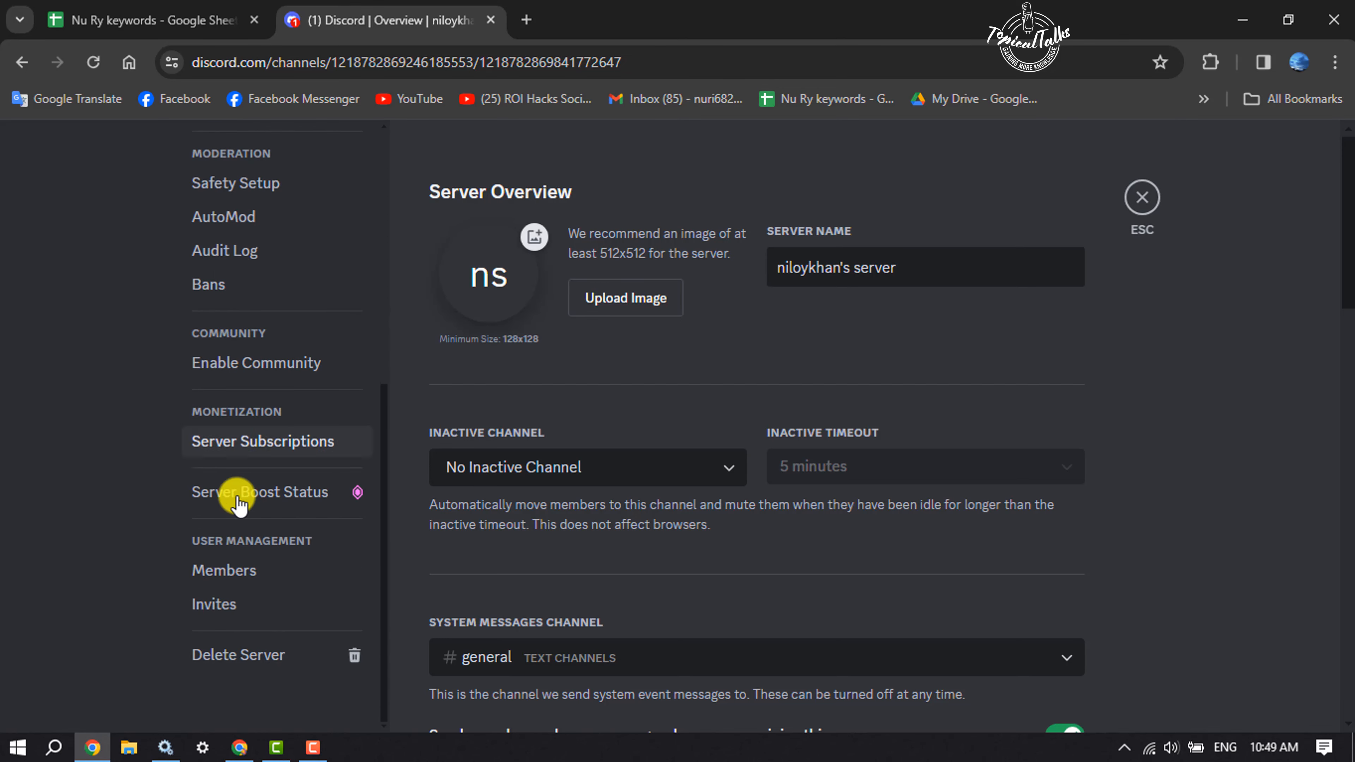
left_click(213, 604)
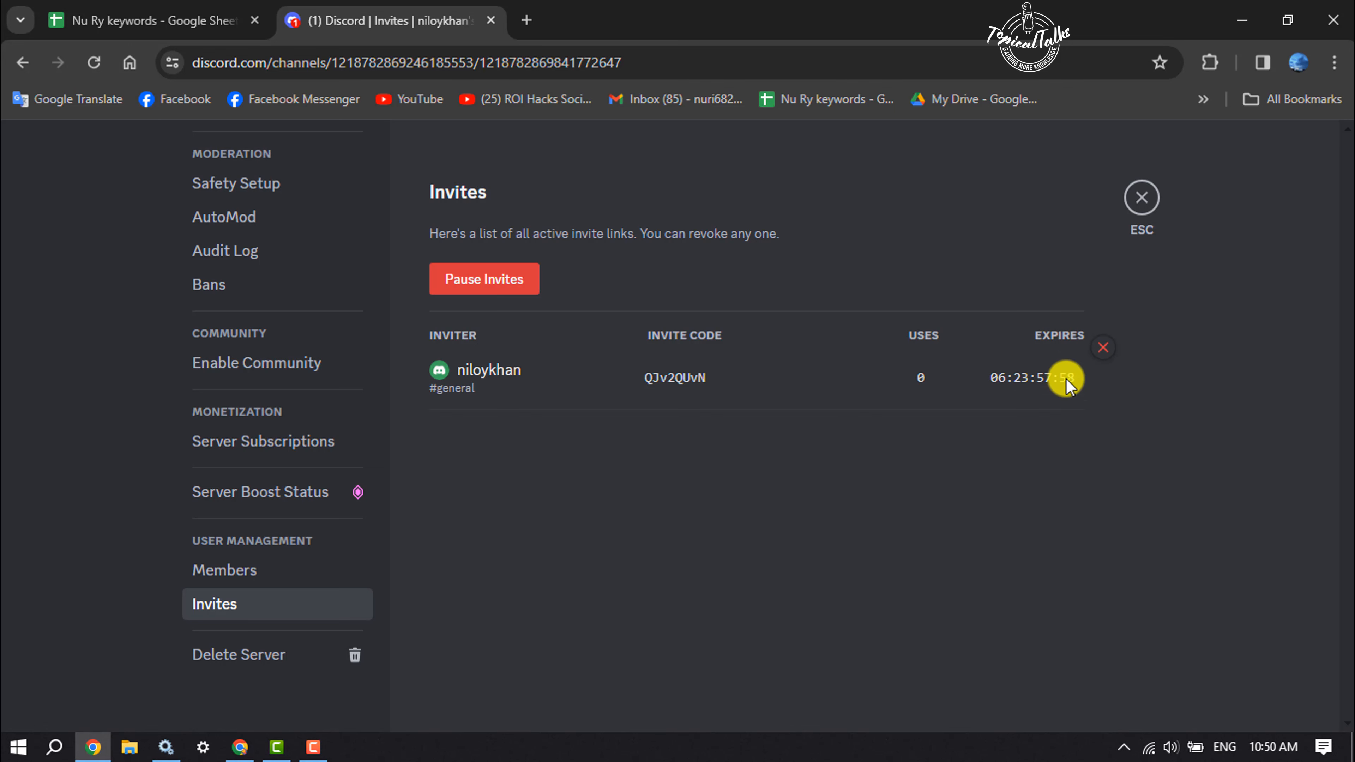
mouse_move(1102, 354)
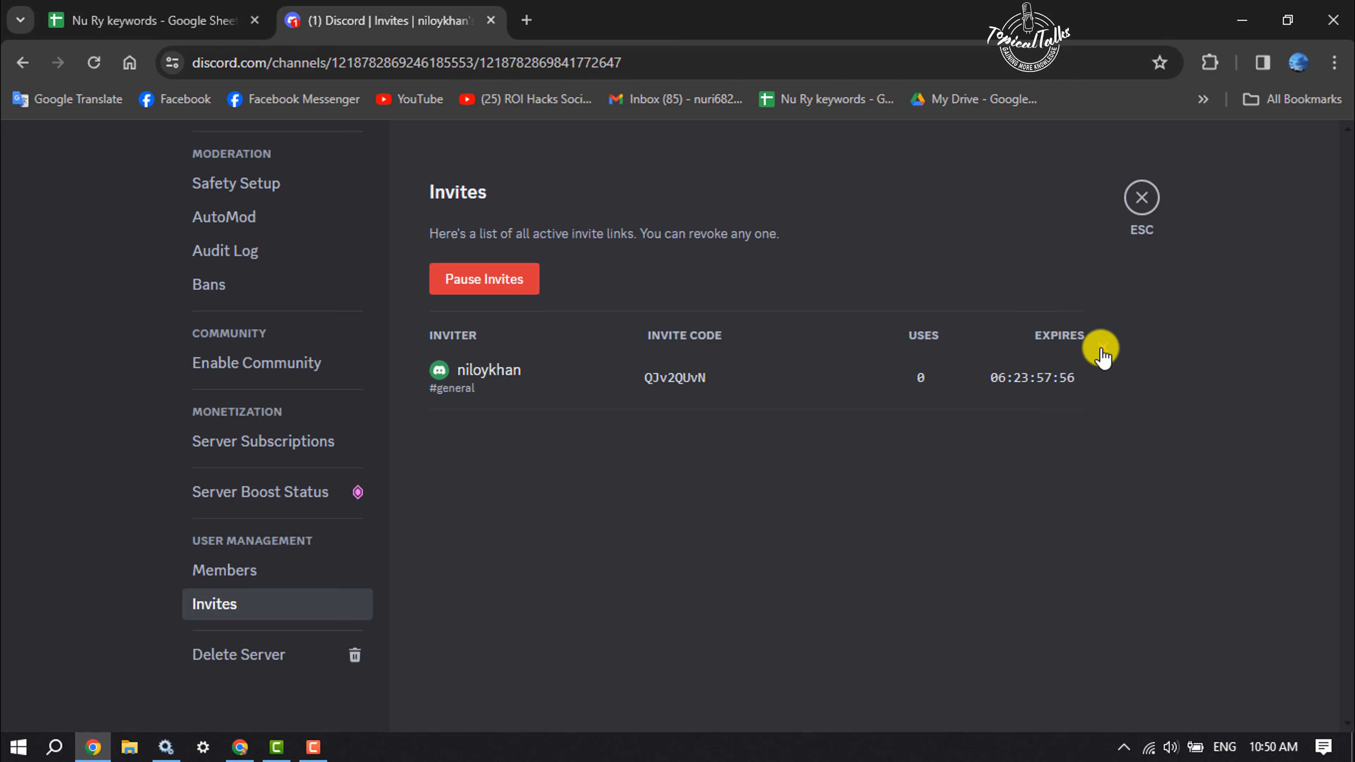
Revoke the single invite link so none remain, then head to the Roles settings
left_click(1104, 354)
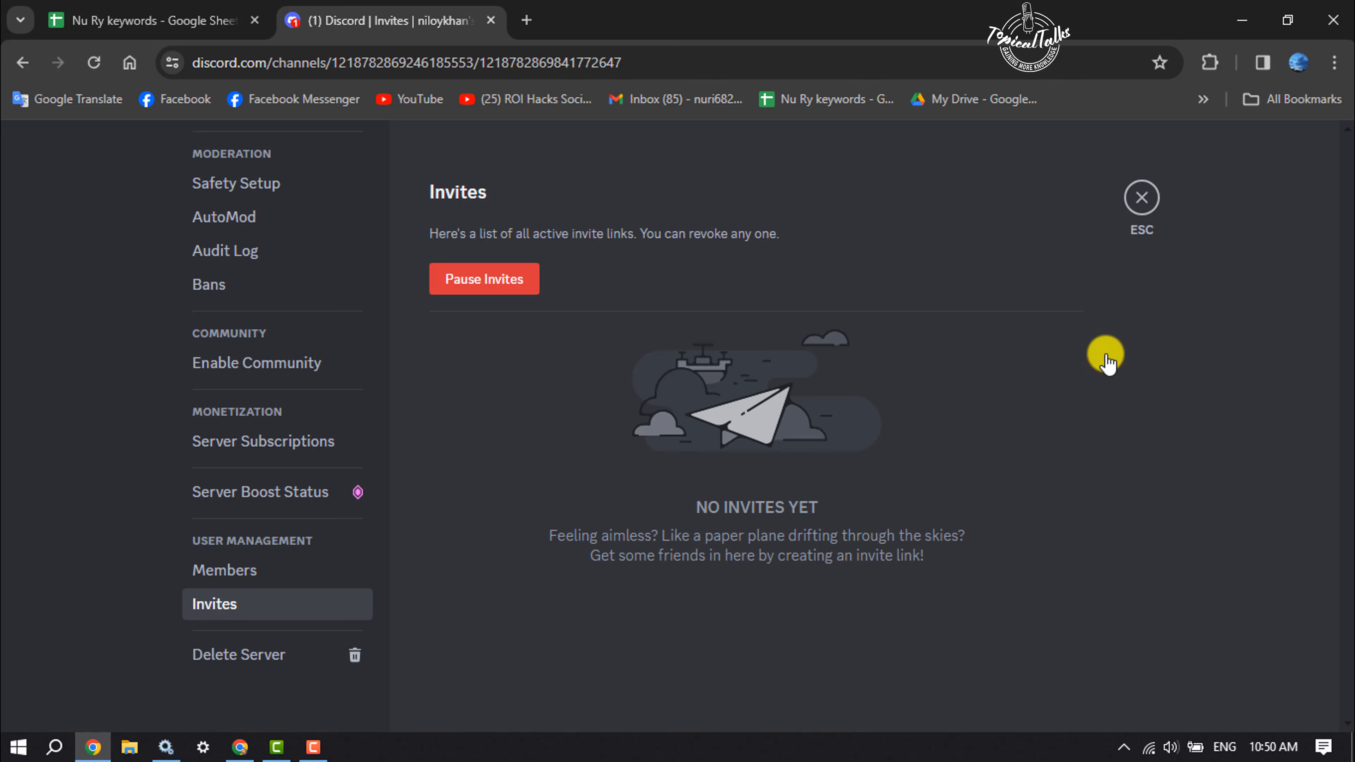
mouse_move(726, 602)
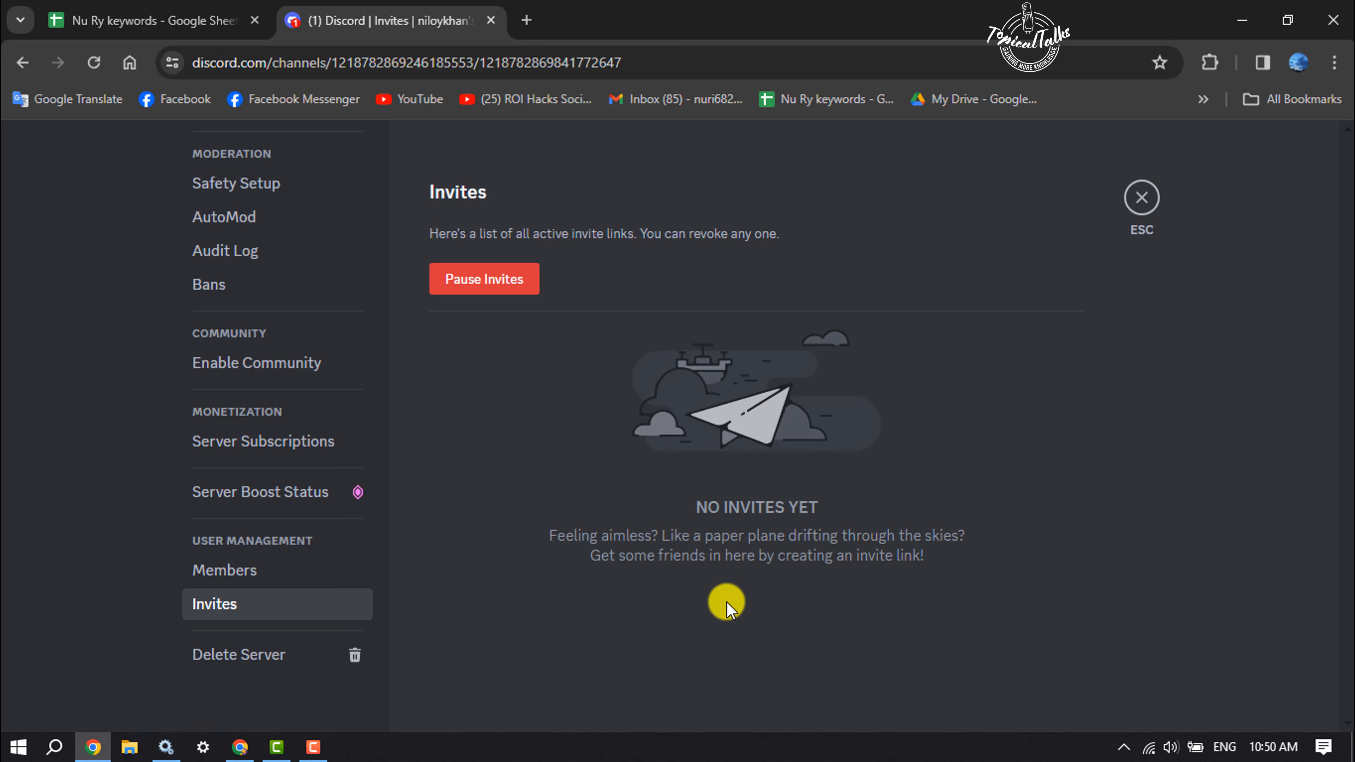
mouse_move(249, 531)
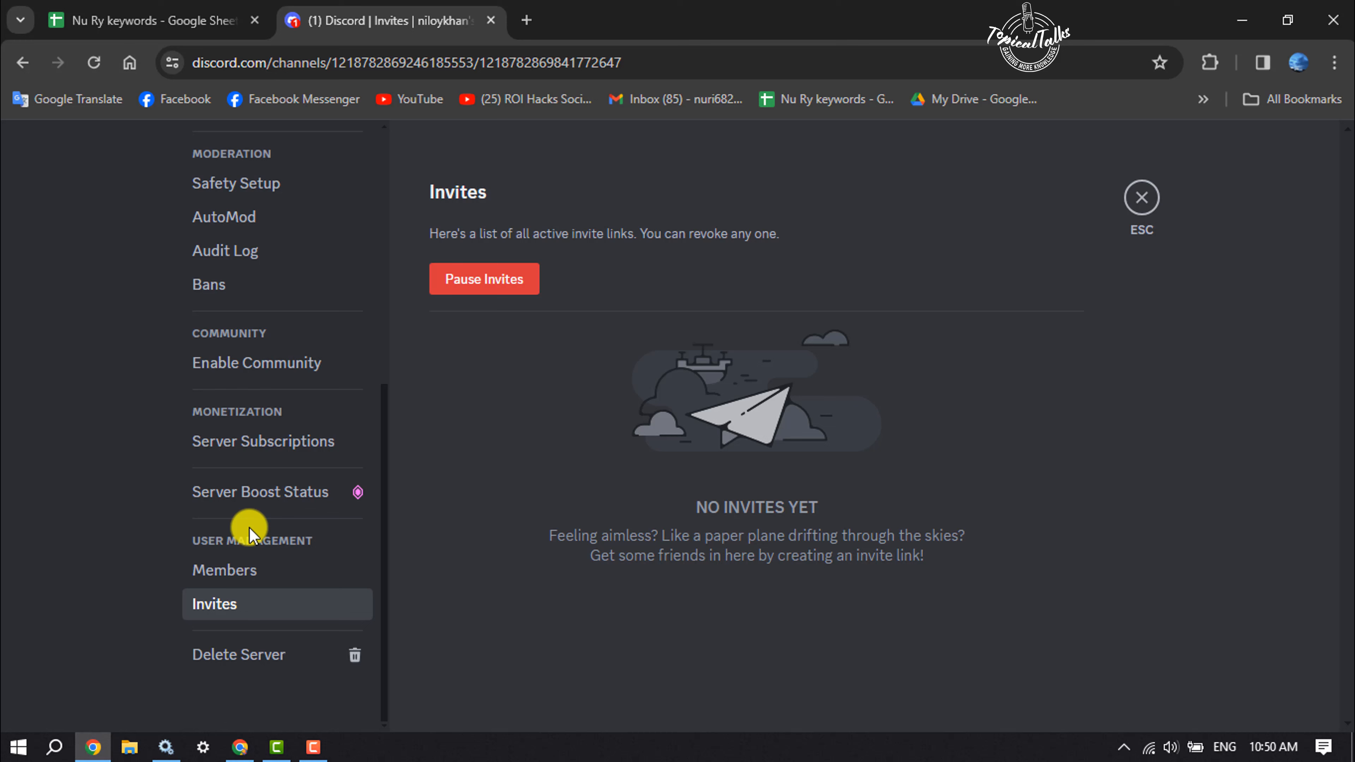
scroll("up", 3)
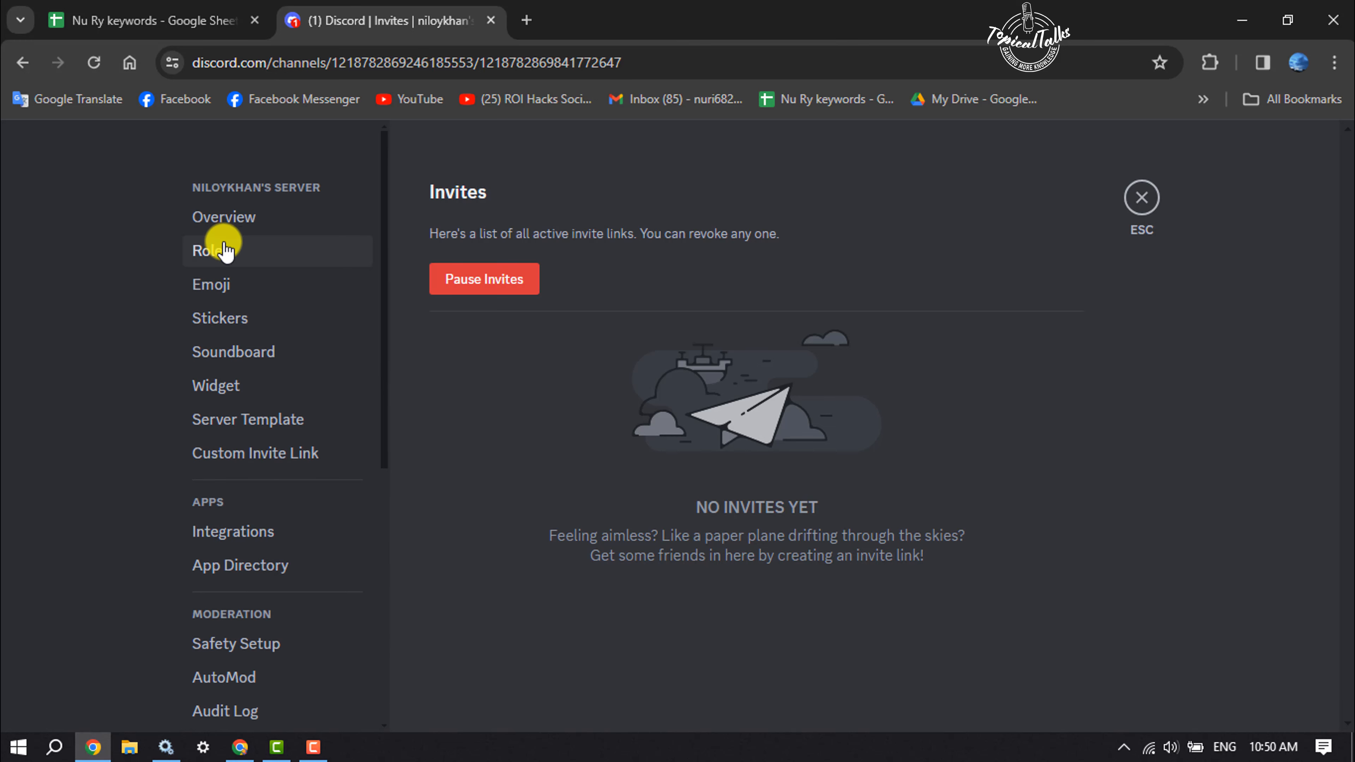
left_click(211, 250)
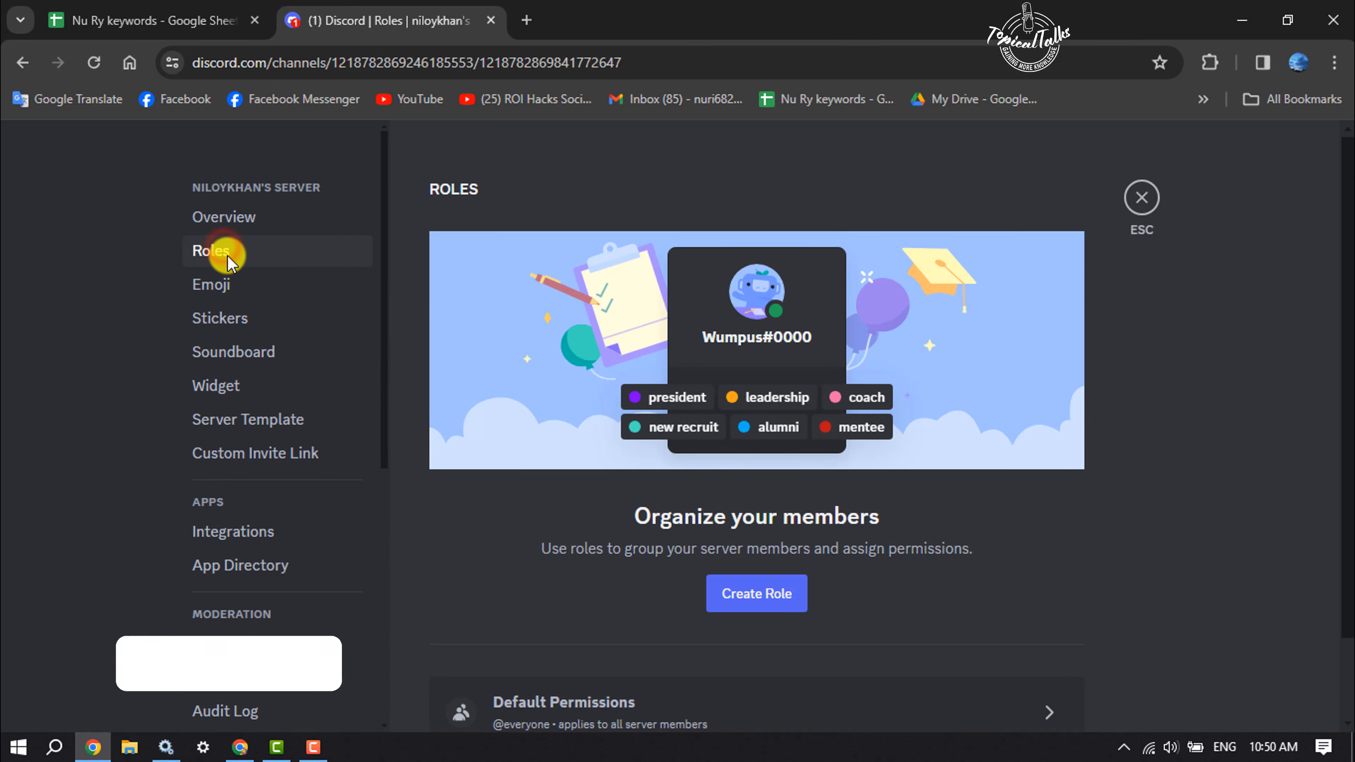
scroll("down", 3)
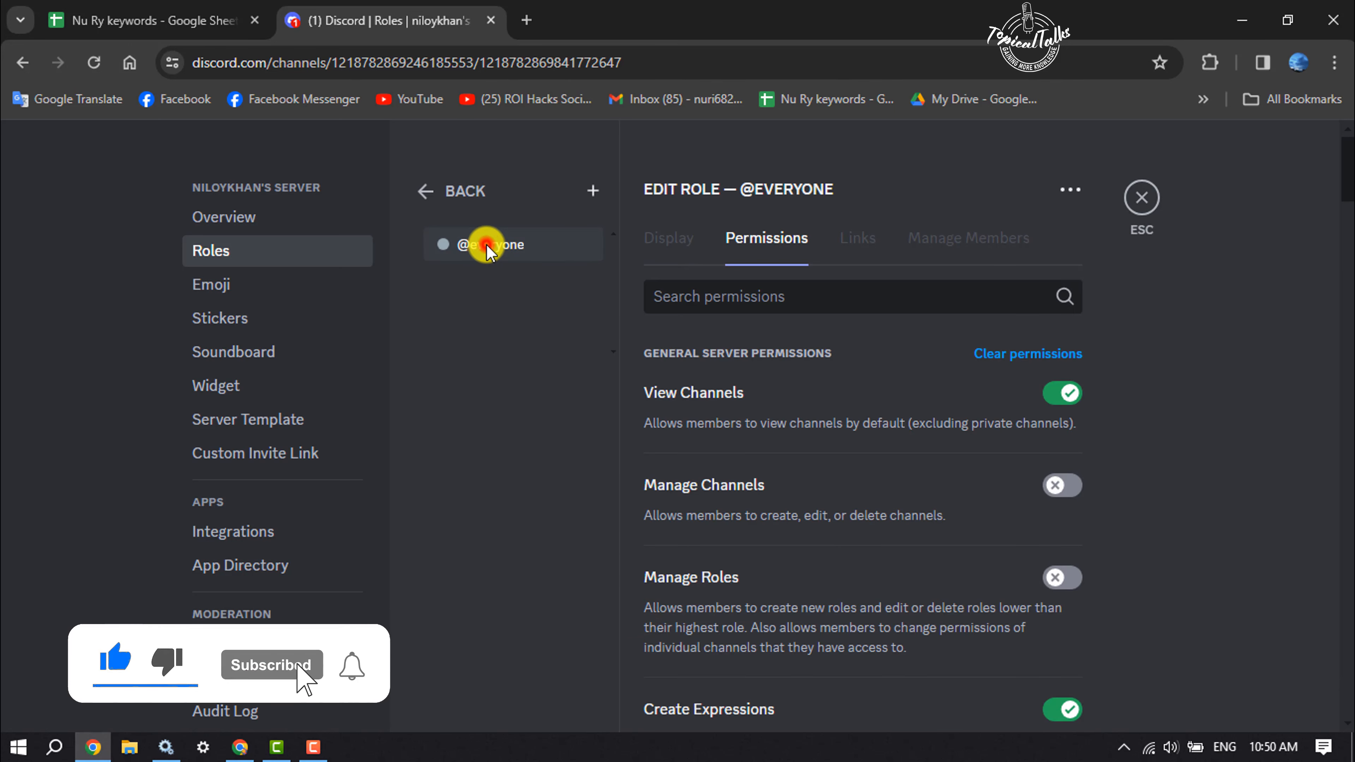
mouse_move(784, 245)
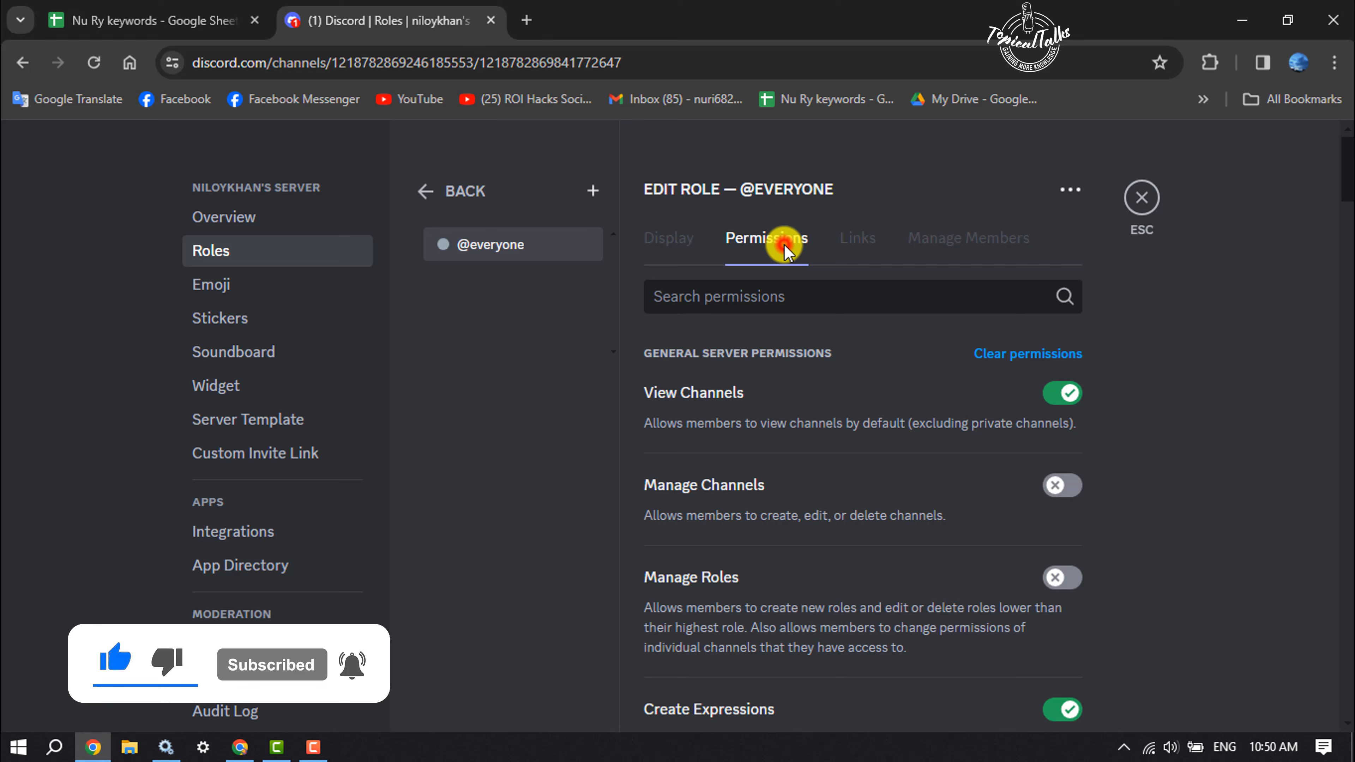
scroll("down", 3)
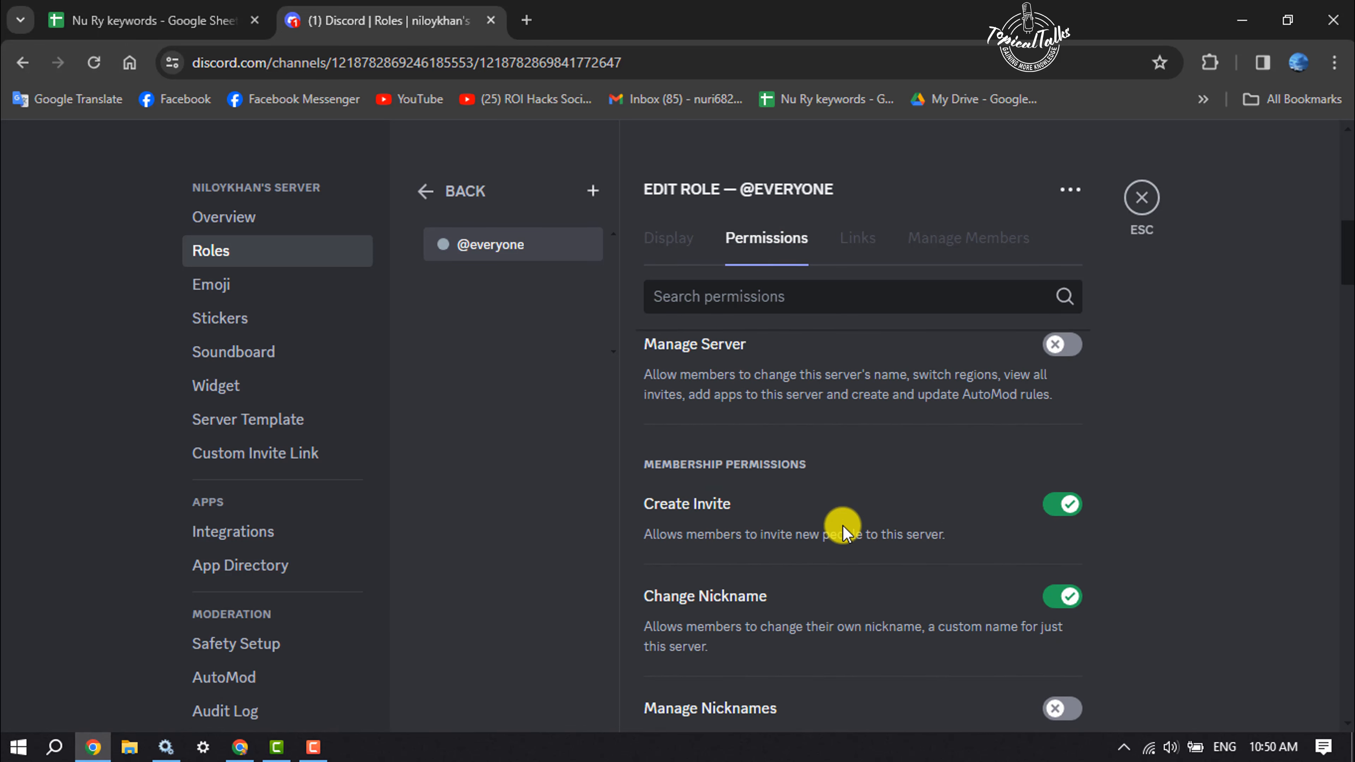
mouse_move(793, 484)
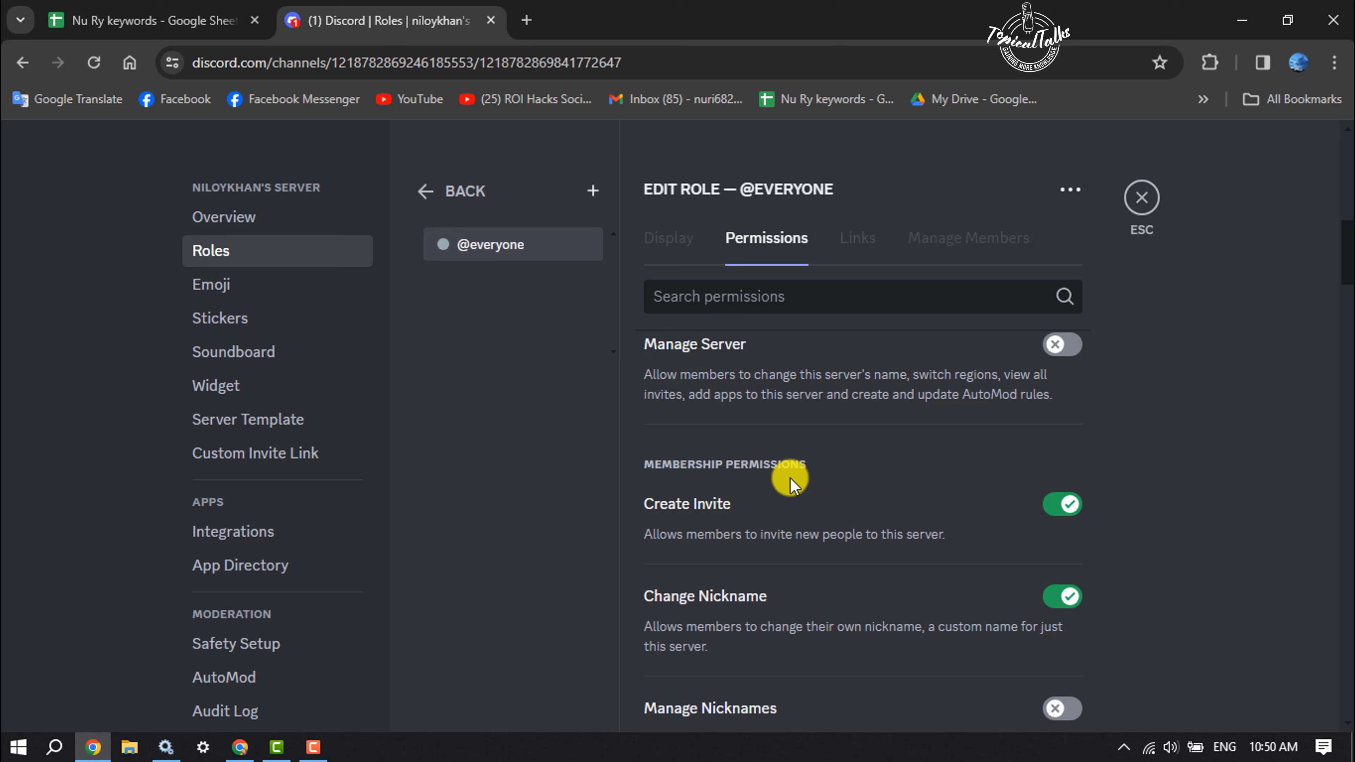
mouse_move(706, 523)
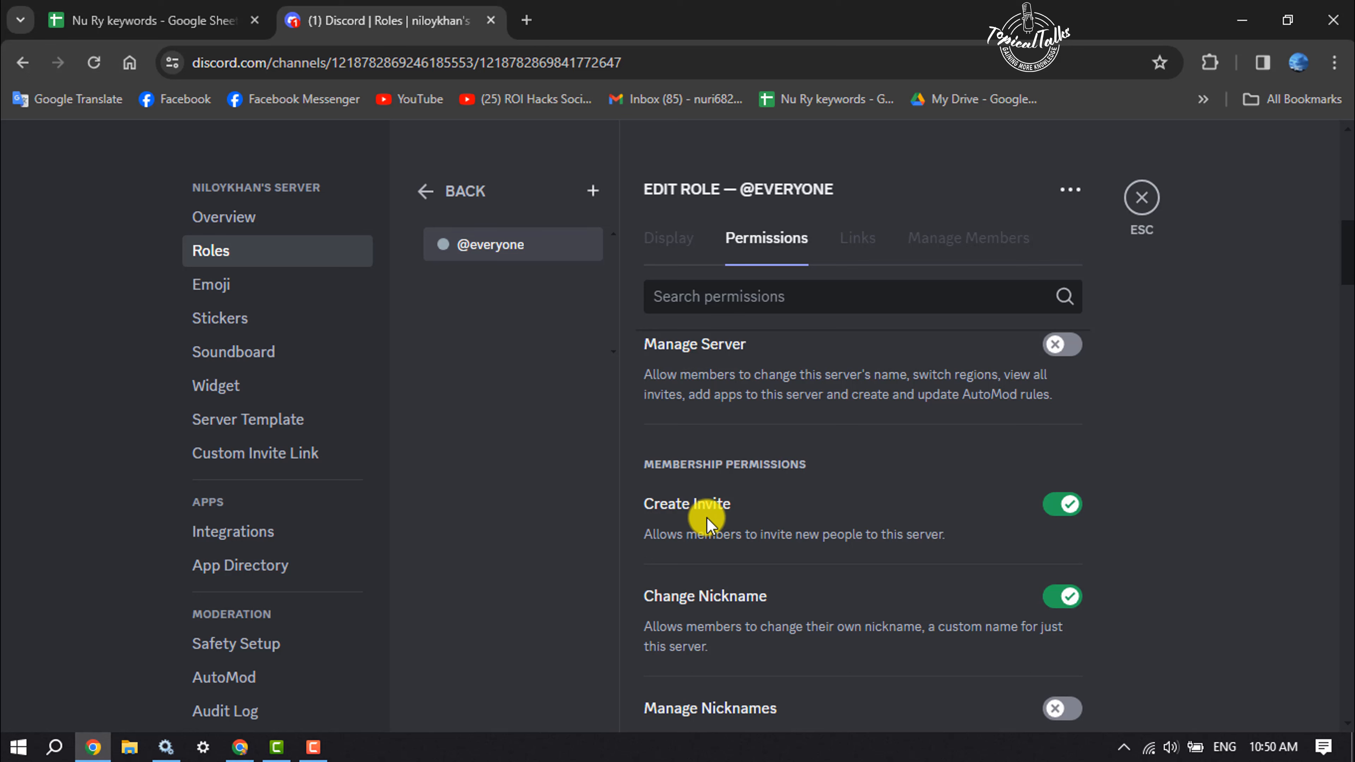
mouse_move(690, 563)
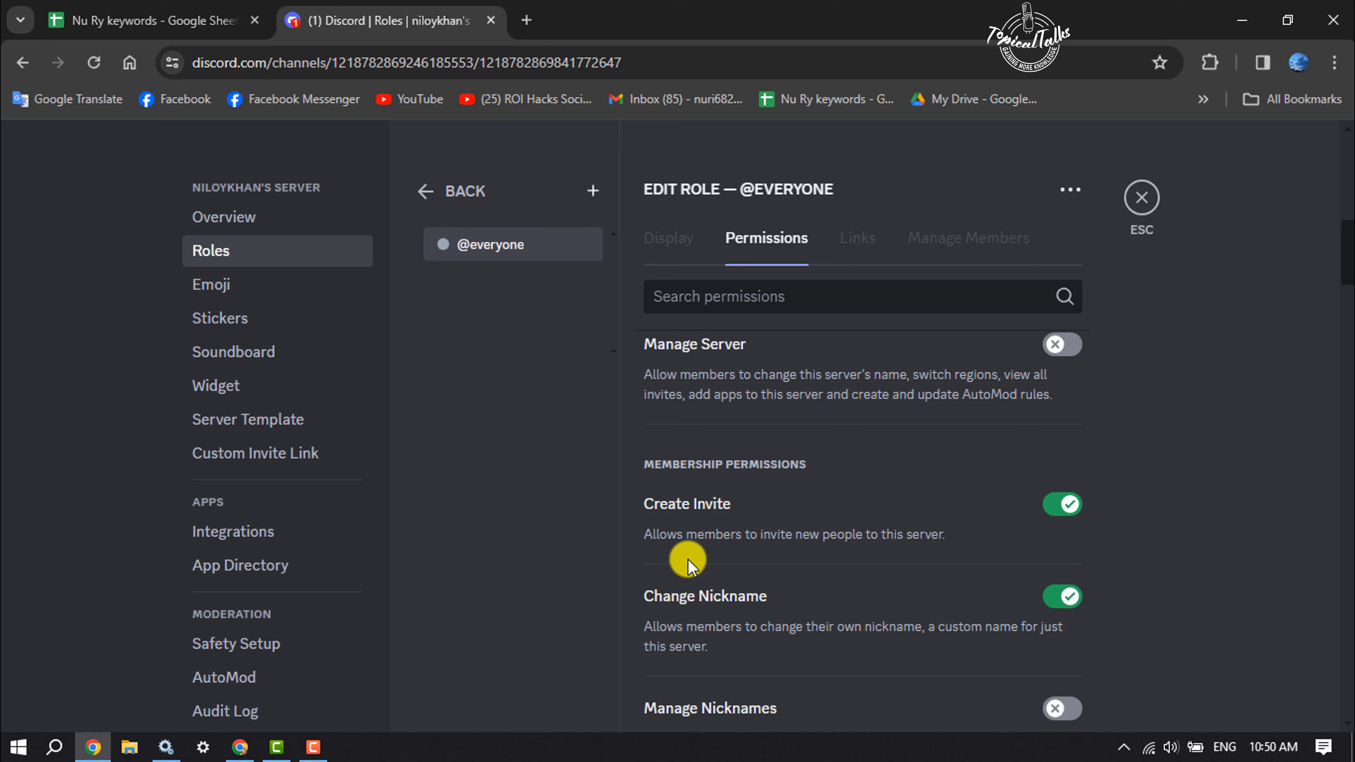
mouse_move(763, 555)
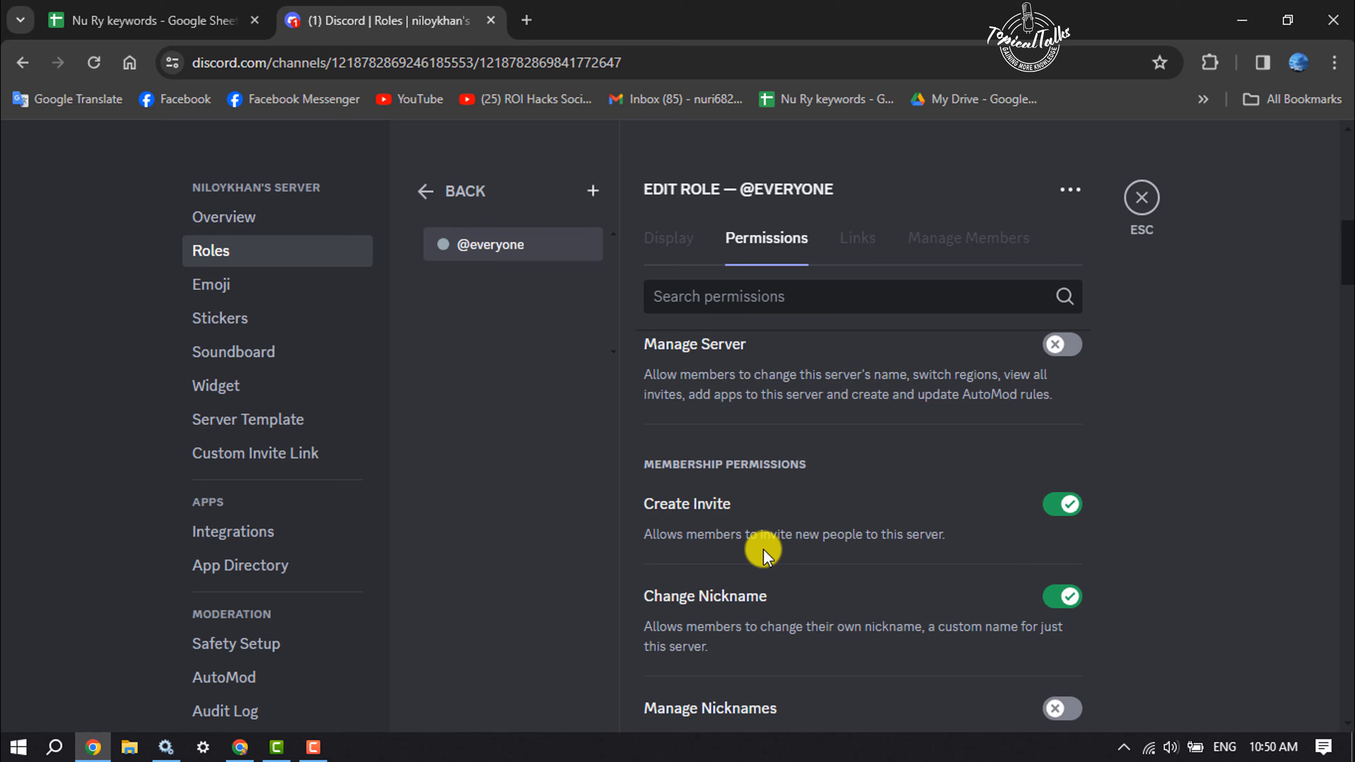
mouse_move(1000, 578)
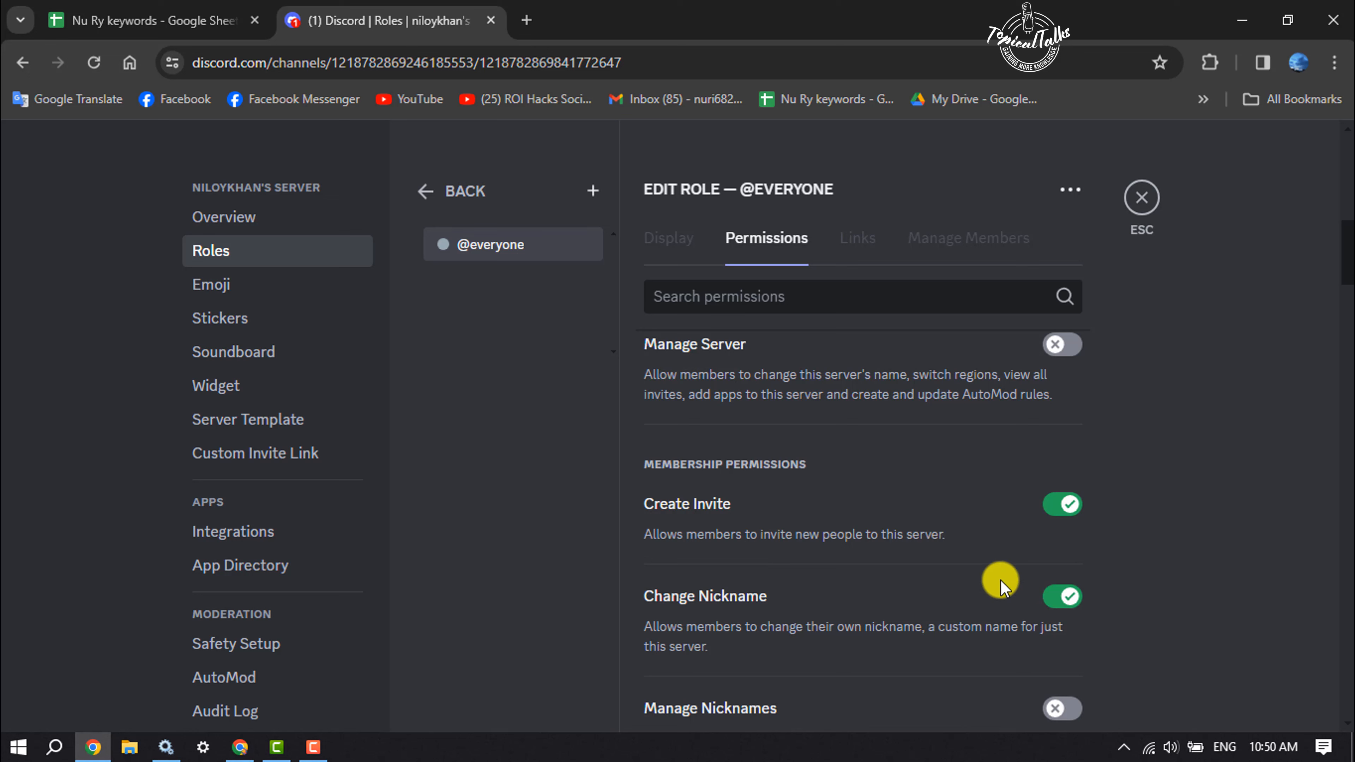
mouse_move(1155, 579)
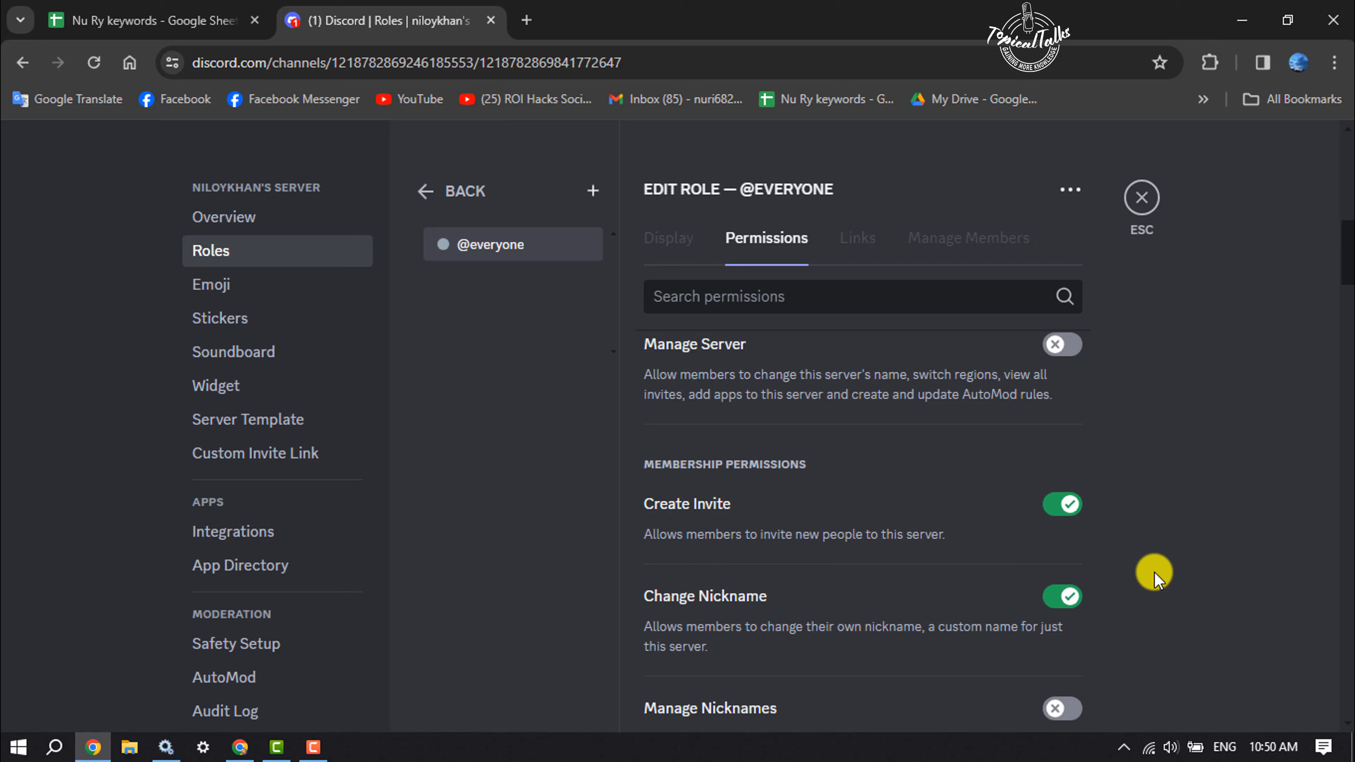
mouse_move(1070, 541)
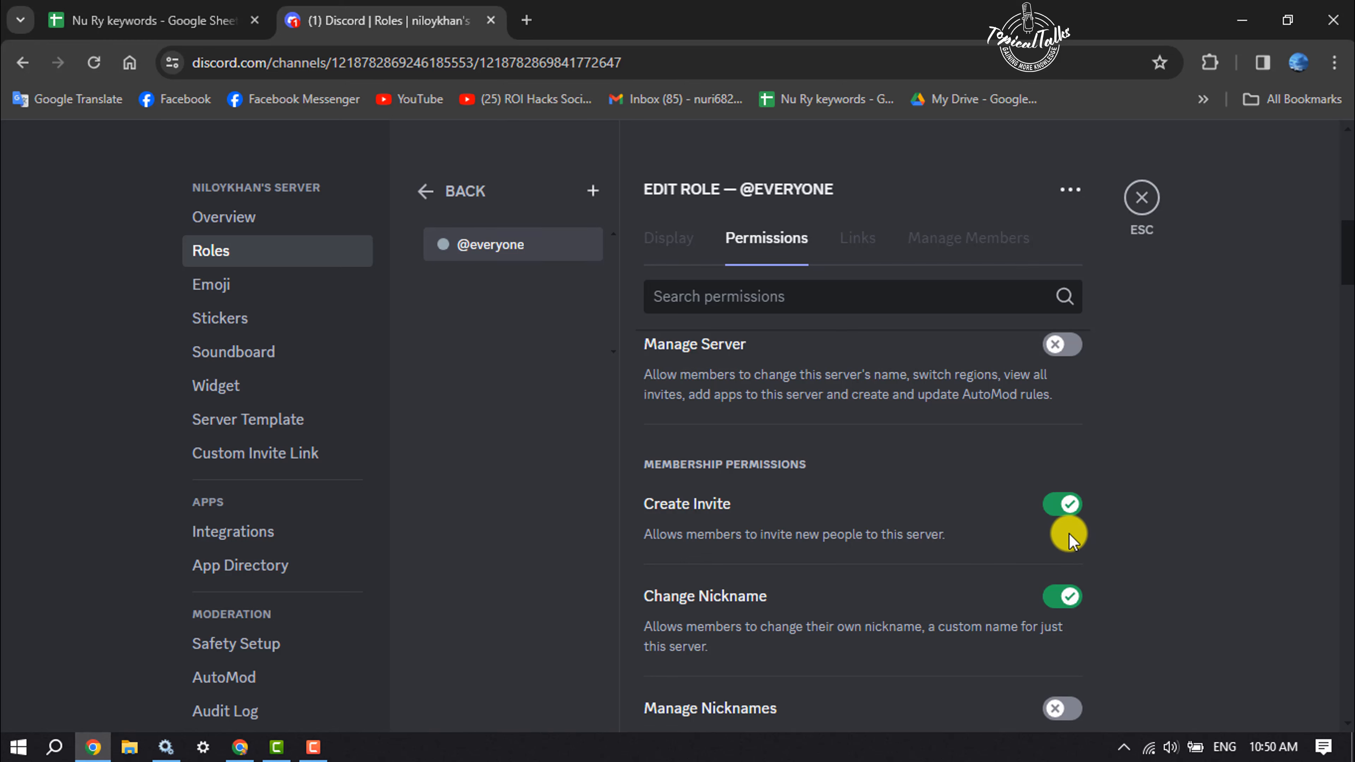
left_click(1062, 504)
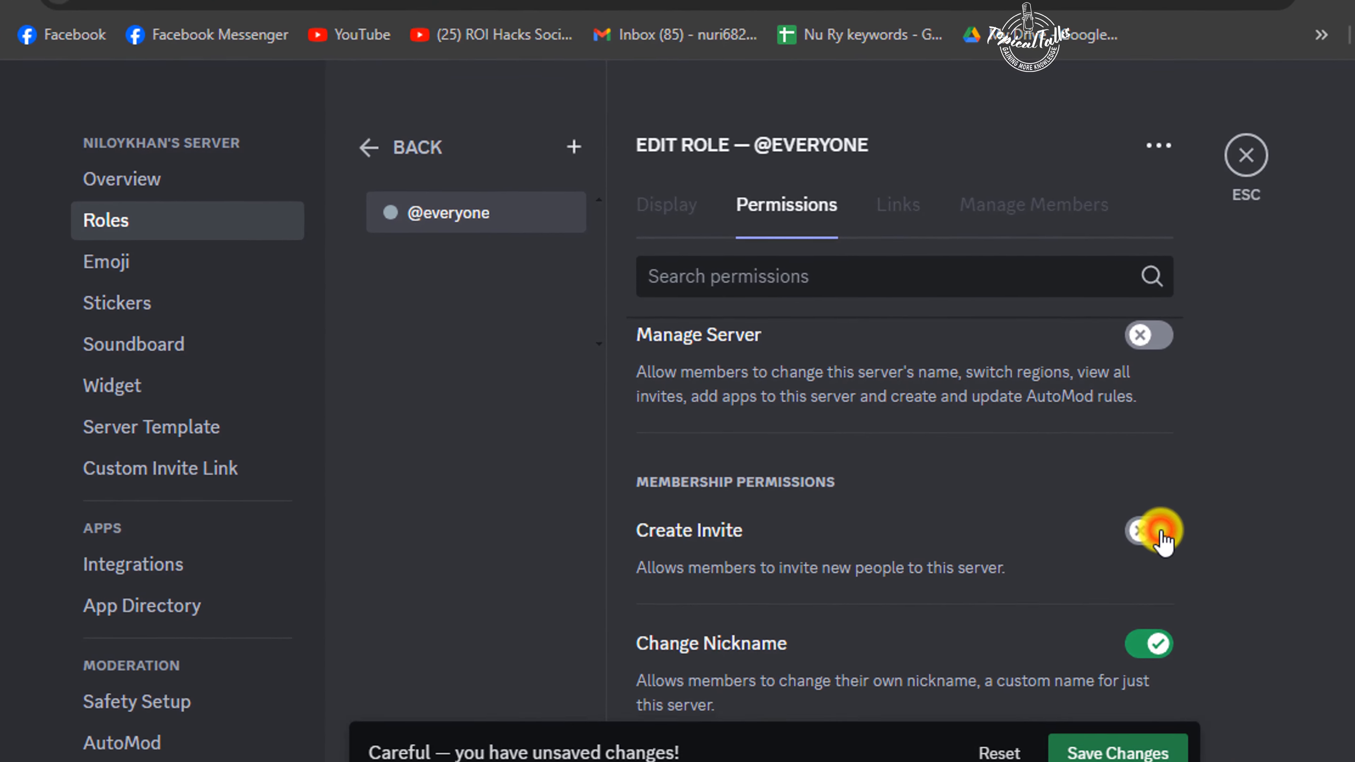
left_click(1147, 531)
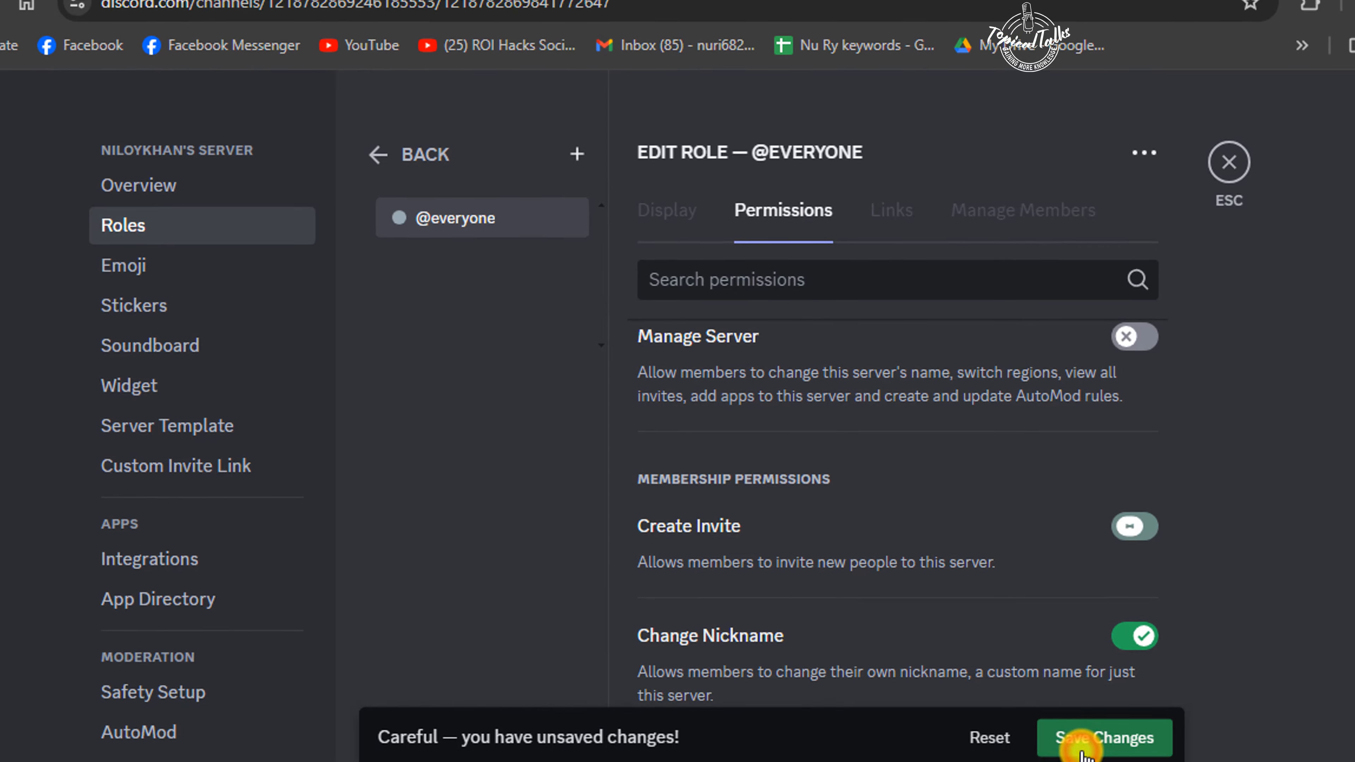